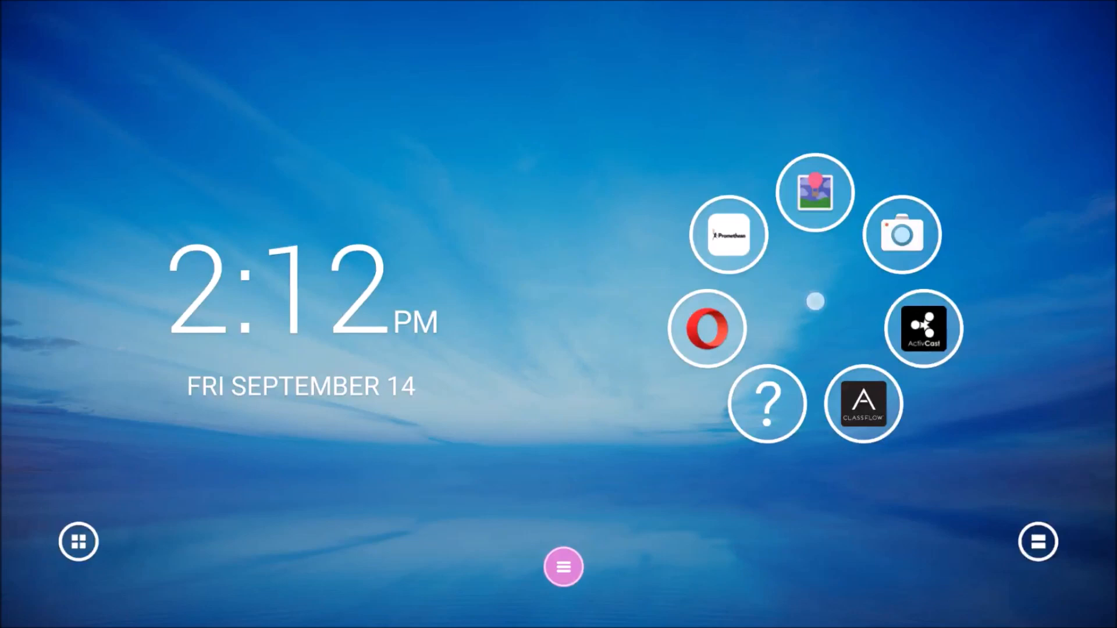
# Open the home-screen launcher menu from the round button at bottom centre.
pyautogui.click(563, 566)
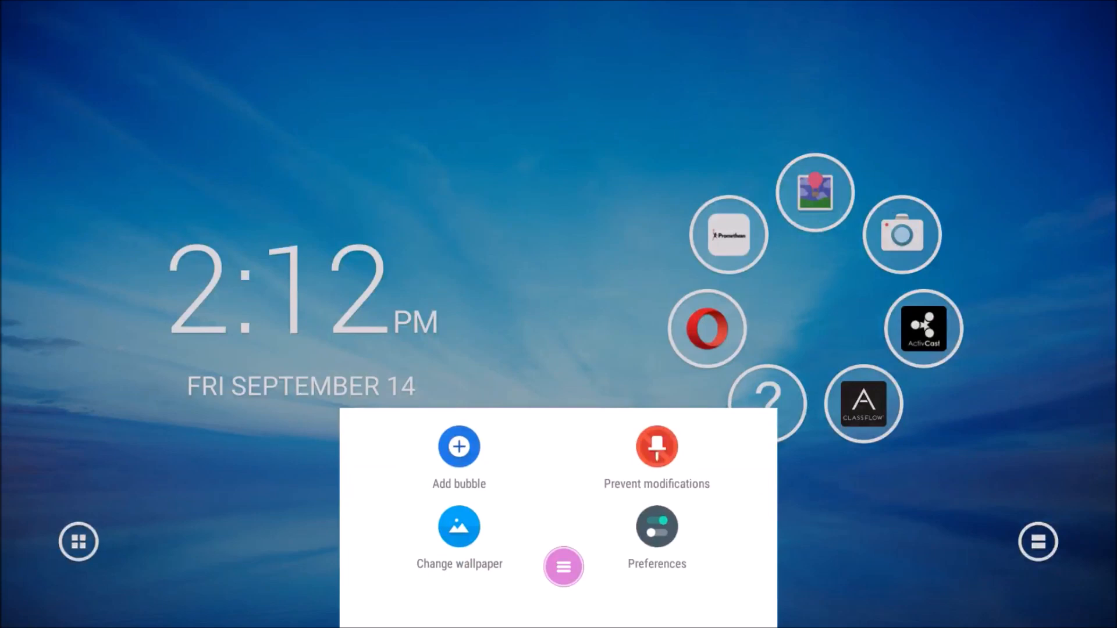
# Choose 'Change wallpaper' from the launcher menu.
pyautogui.click(459, 526)
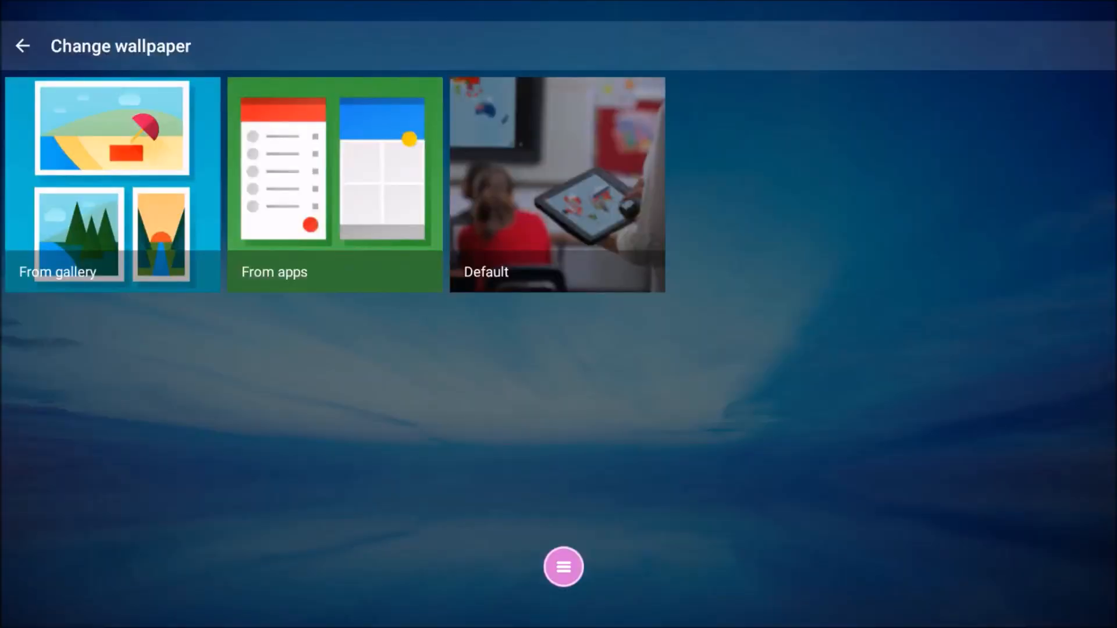
# Set the aspen-trees photo from the Gallery's Download folder as wallpaper.
pyautogui.click(563, 566)
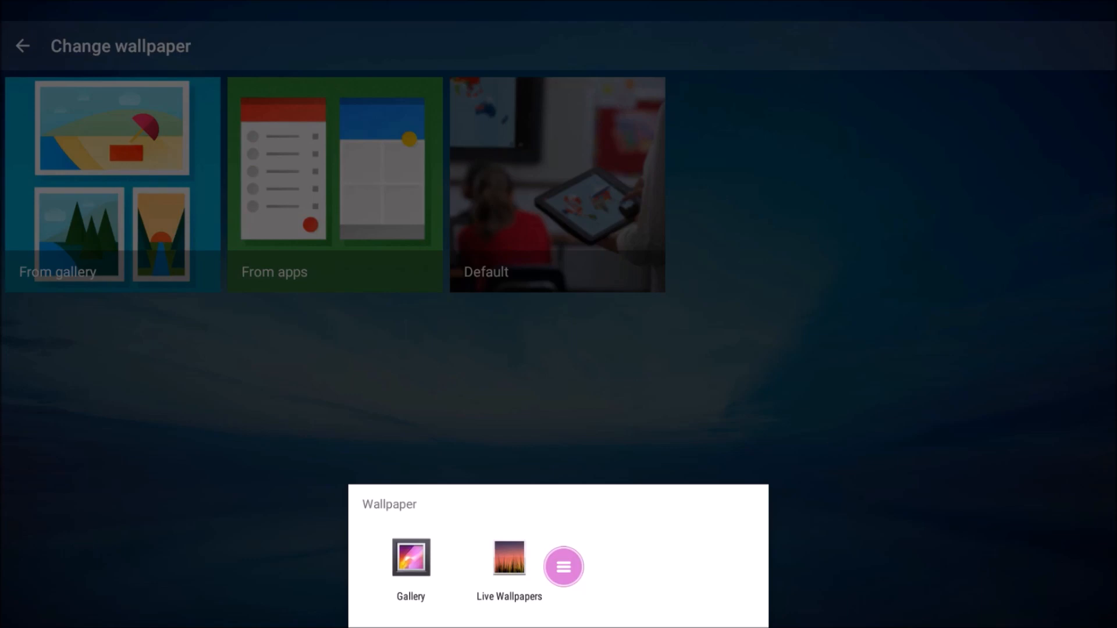
pyautogui.click(410, 557)
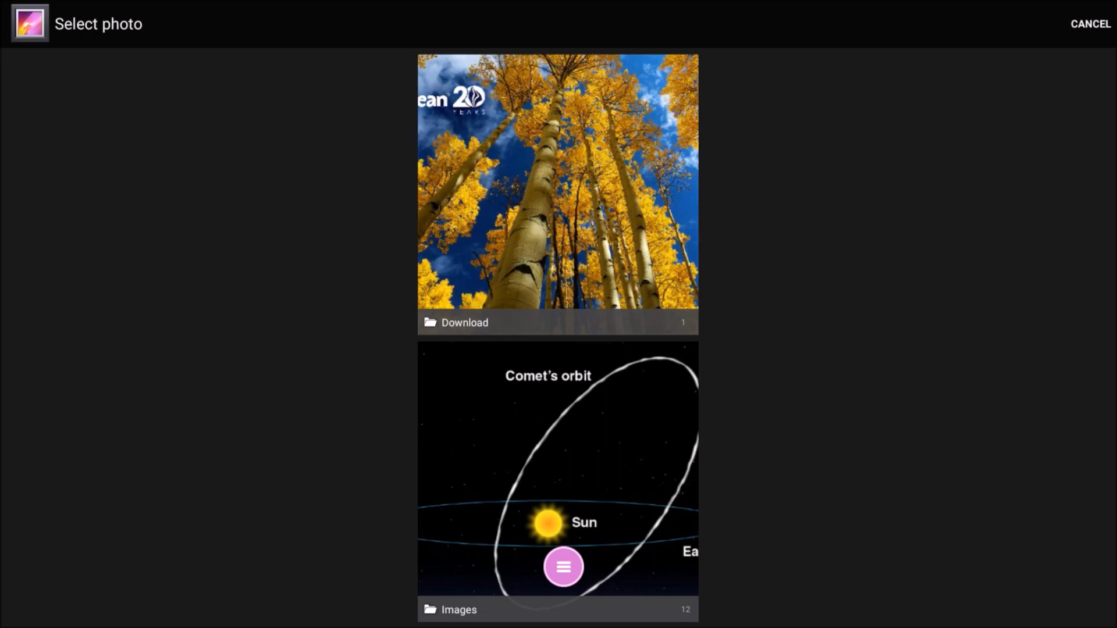
pyautogui.click(558, 196)
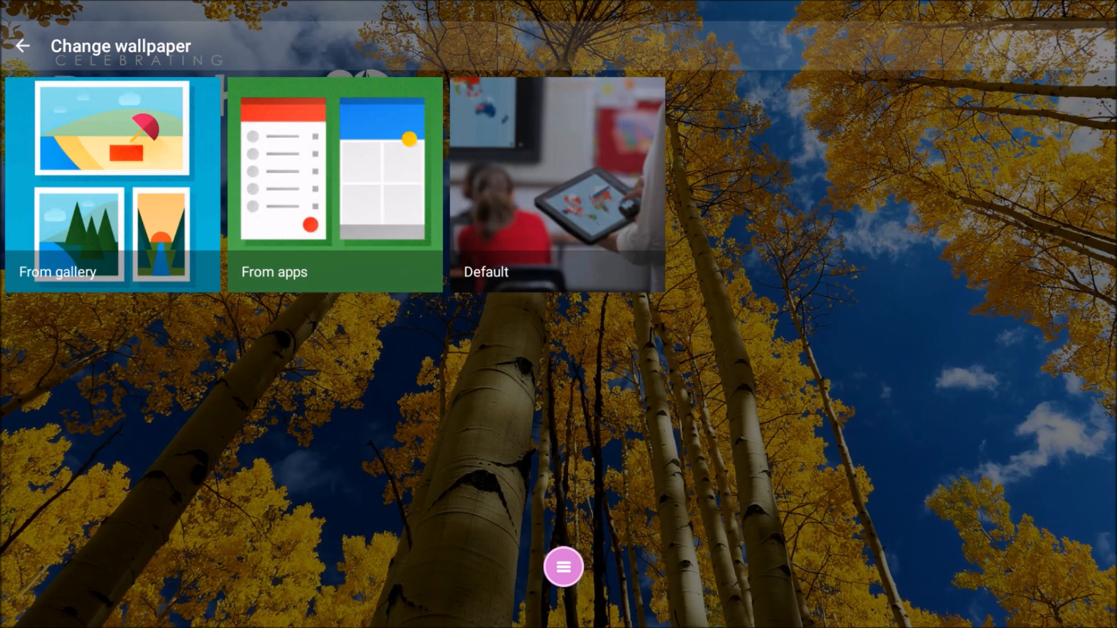
# Leave Change wallpaper and return to the home screen with the aspen wallpaper.
pyautogui.click(563, 566)
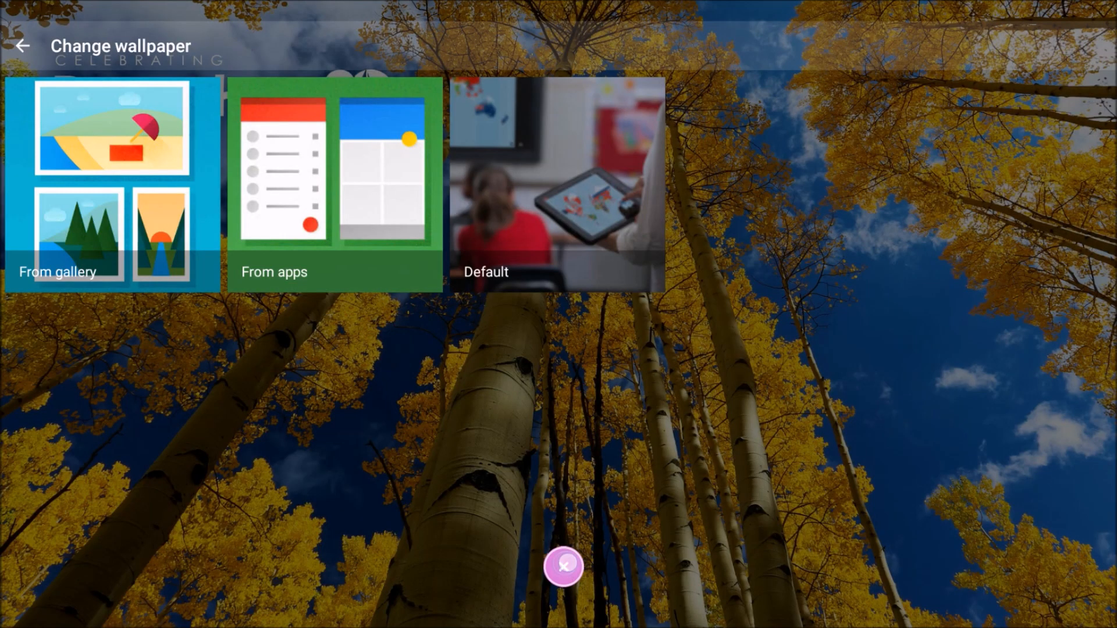
pyautogui.click(22, 45)
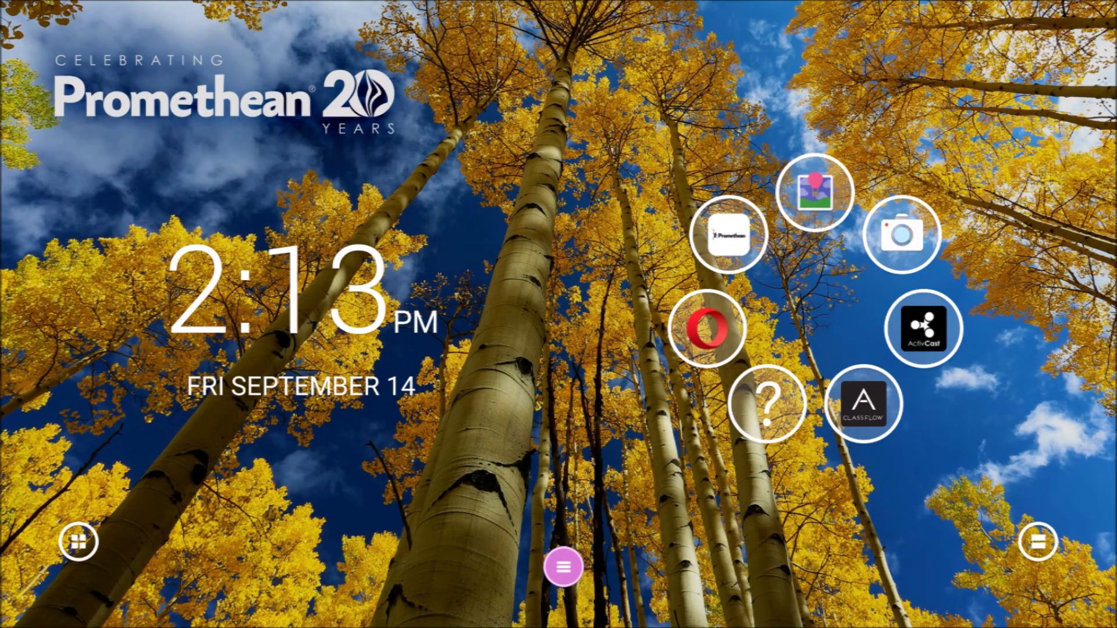